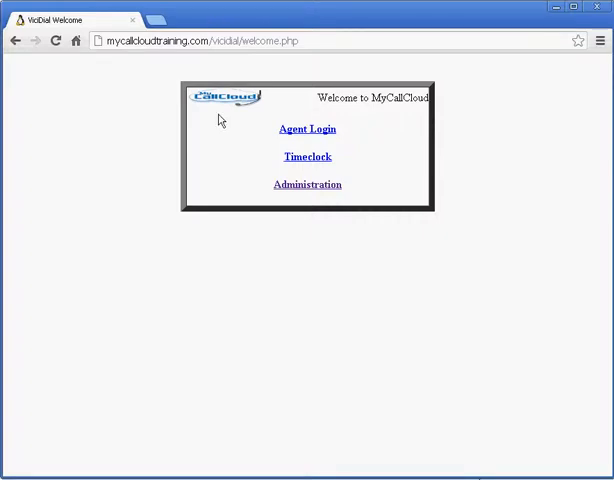
{"action": "mouse_move", "coordinate": [214, 134]}
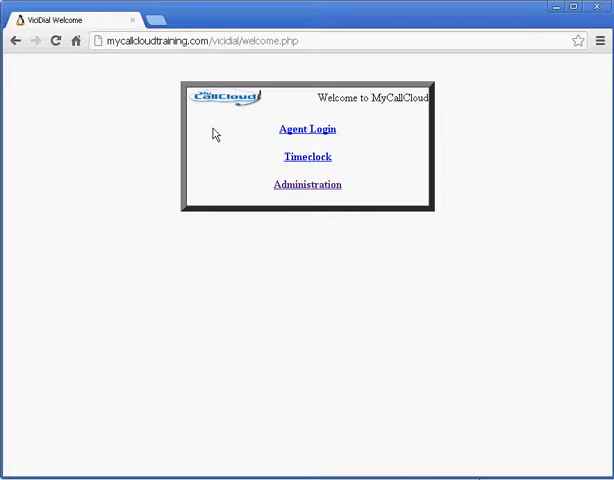
{"action": "left_click", "coordinate": [308, 184]}
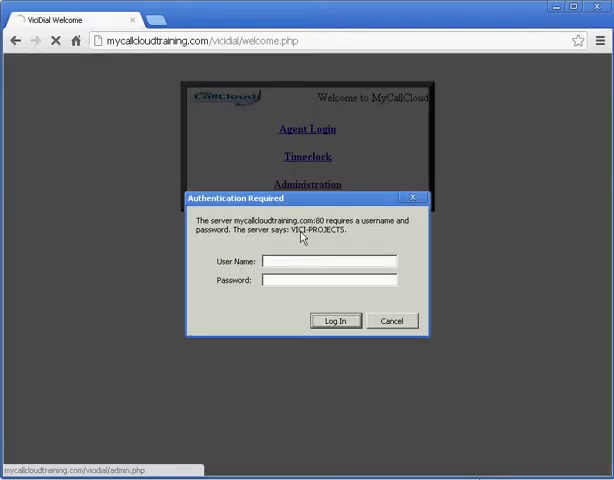
{"action": "type", "text": "6666"}
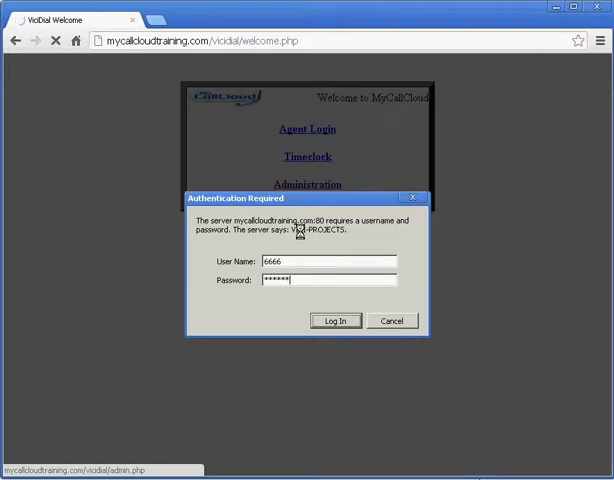
{"action": "left_click", "coordinate": [336, 320]}
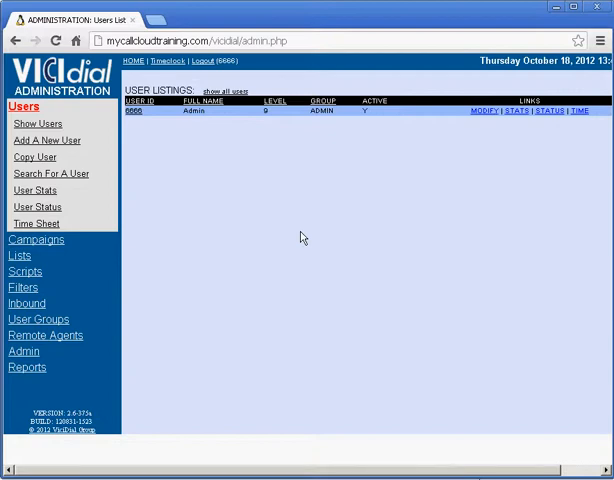
{"action": "mouse_move", "coordinate": [190, 230]}
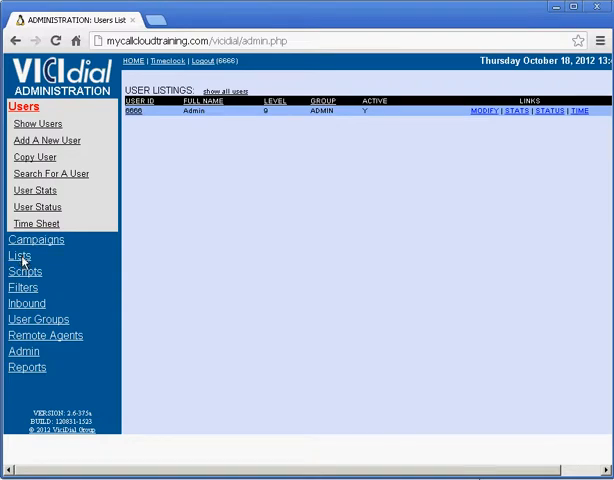
Step: Start a new list with ID 2002 and name Test List
{"action": "left_click", "coordinate": [20, 254]}
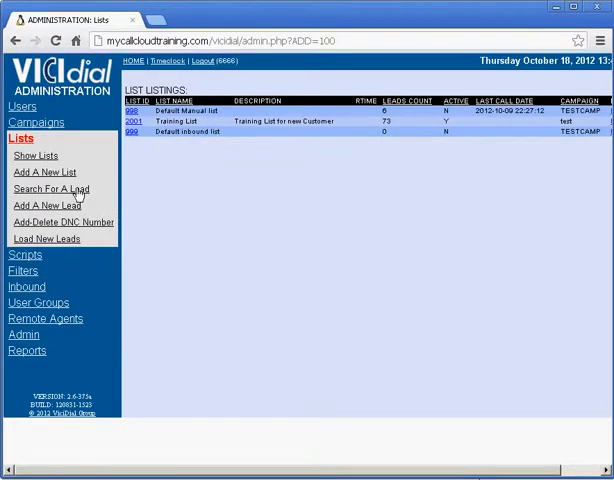
{"action": "left_click", "coordinate": [44, 172]}
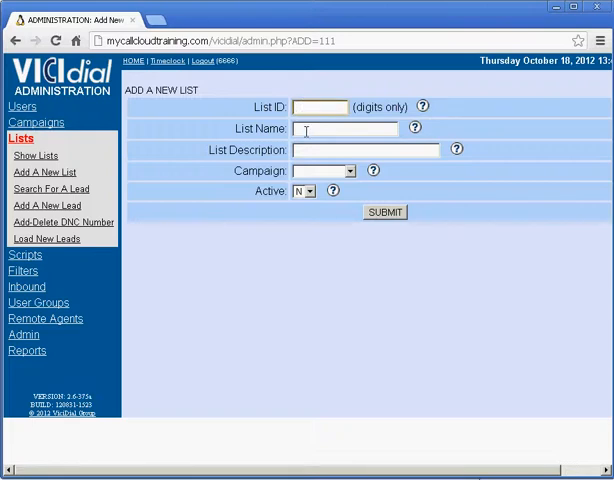
{"action": "type", "text": "2"}
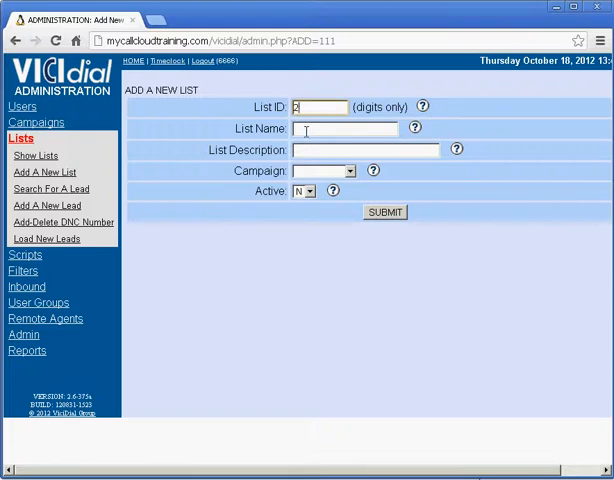
{"action": "type", "text": "002"}
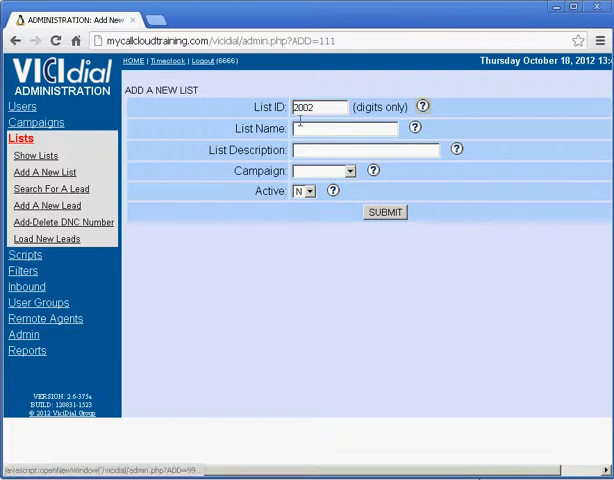
{"action": "type", "text": "Test"}
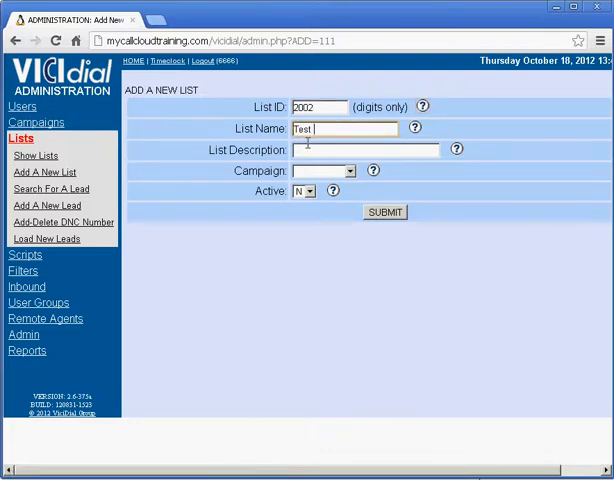
{"action": "type", "text": "List for"}
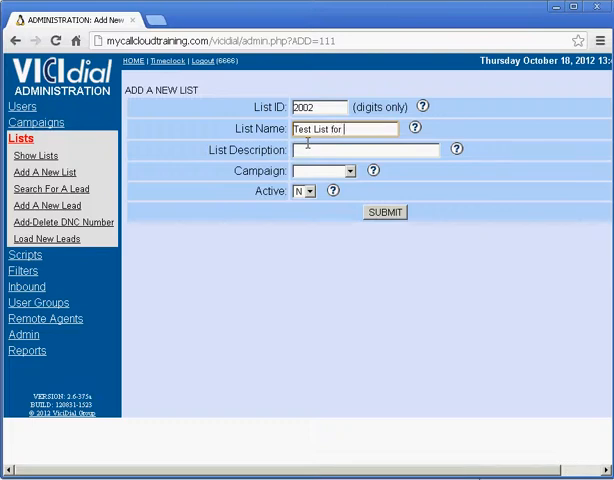
{"action": "type", "text": "Train"}
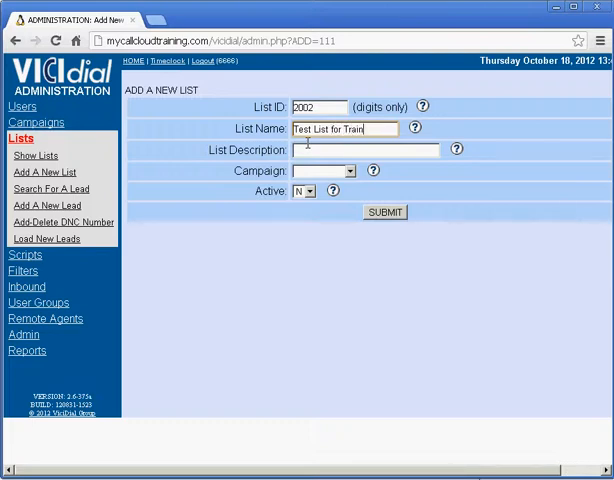
{"action": "key", "text": "Backspace"}
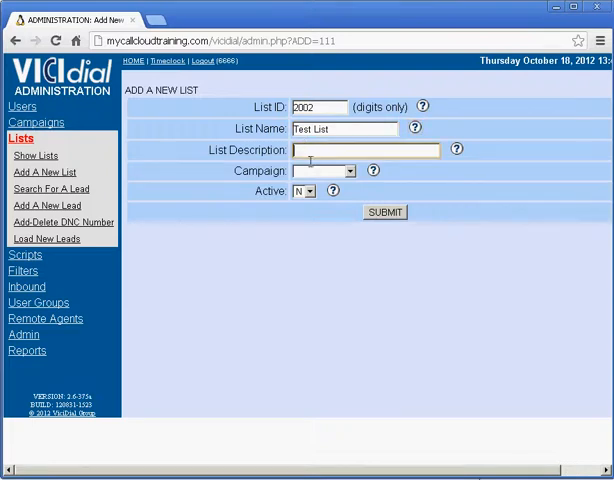
Step: Describe it as 'Test List for Training new Customers' and set Active to Y
{"action": "type", "text": "Test"}
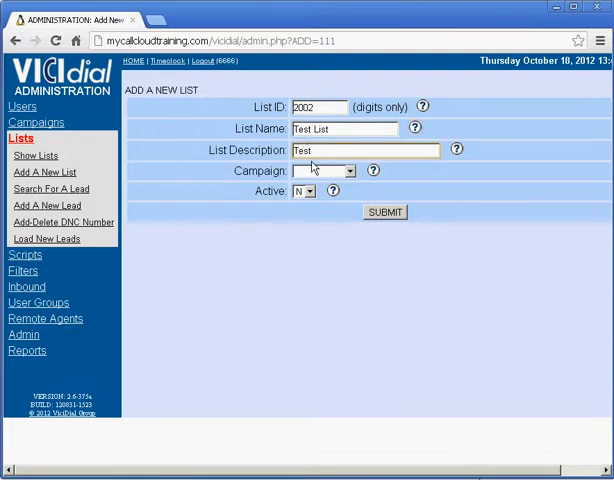
{"action": "type", "text": "List for"}
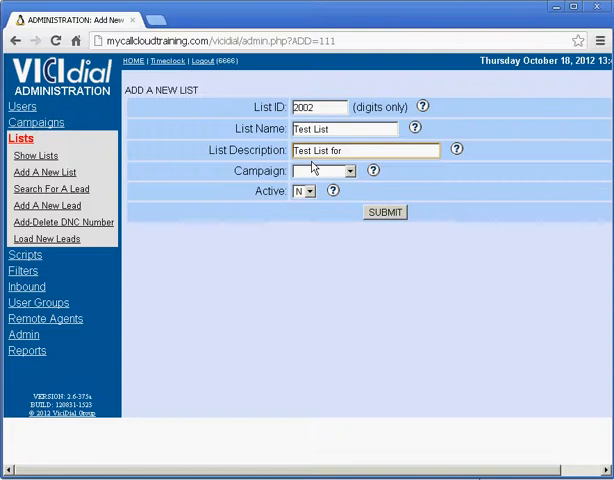
{"action": "type", "text": "Training new"}
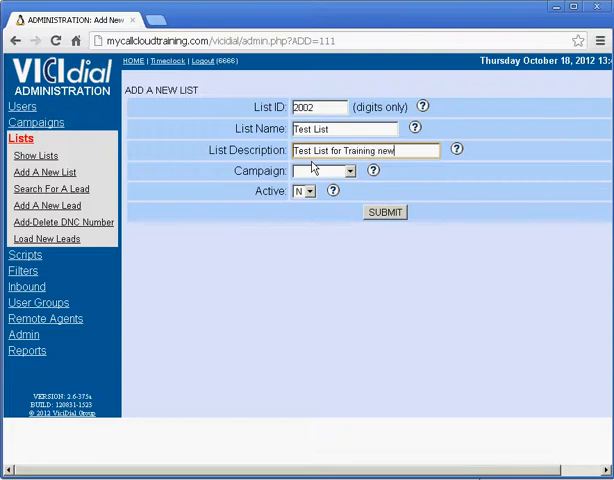
{"action": "type", "text": "Customers"}
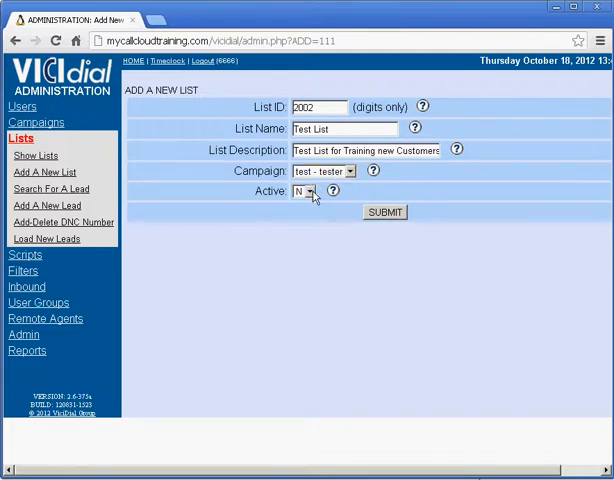
{"action": "left_click", "coordinate": [302, 192]}
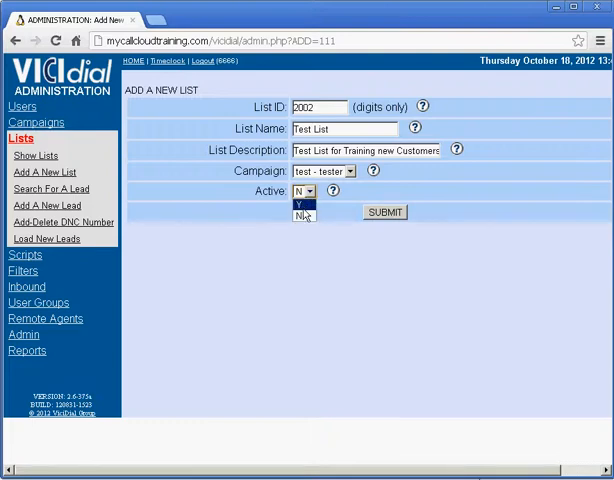
{"action": "left_click", "coordinate": [300, 202]}
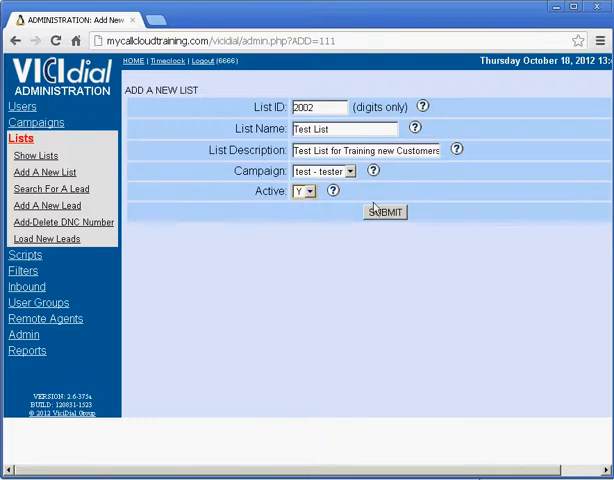
{"action": "left_click", "coordinate": [384, 212]}
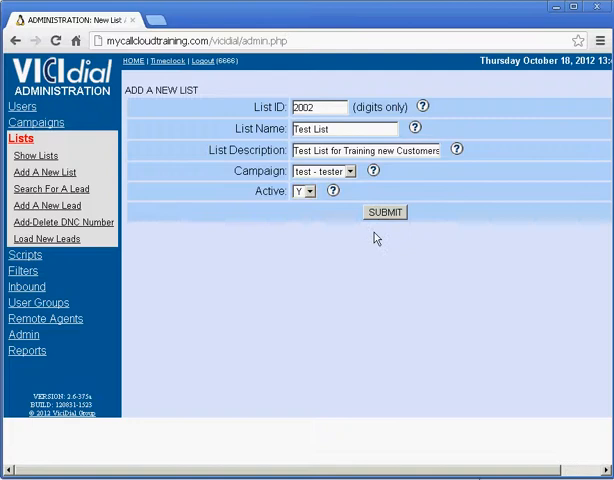
Step: Submit list 2002 and review its Modify A Lists Record page
{"action": "left_click", "coordinate": [384, 212]}
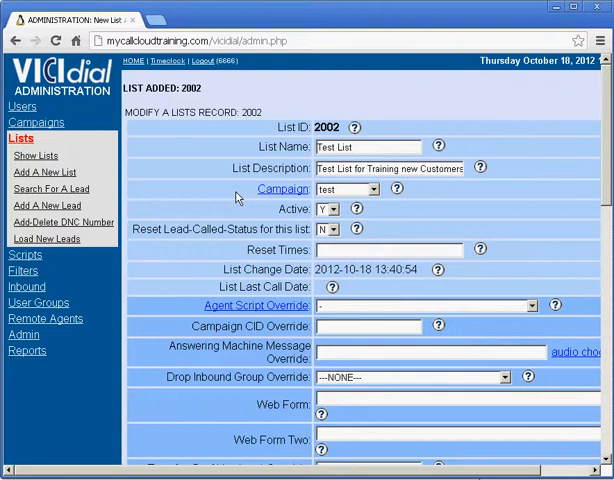
{"action": "mouse_move", "coordinate": [252, 312]}
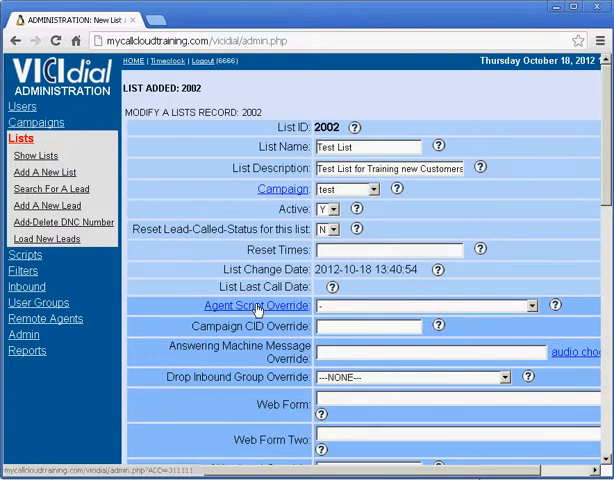
{"action": "mouse_move", "coordinate": [340, 312]}
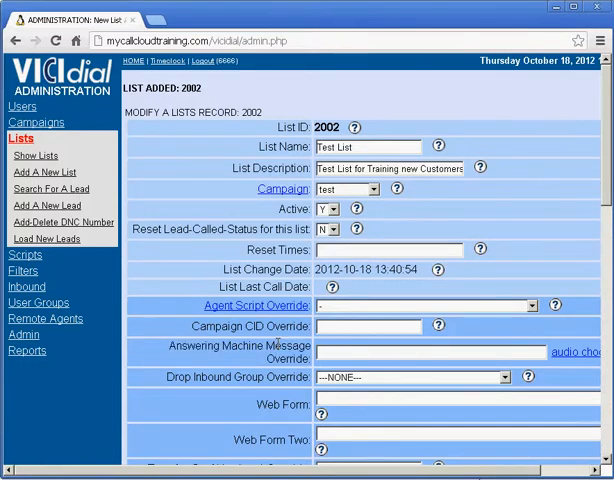
{"action": "scroll", "scroll_direction": "down", "scroll_amount": 3}
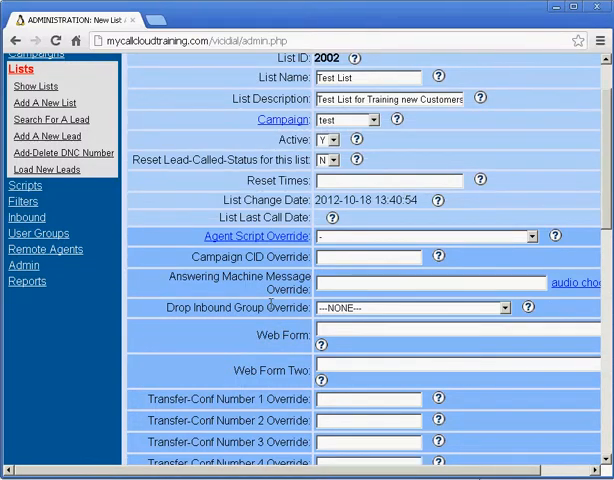
{"action": "scroll", "scroll_direction": "down", "scroll_amount": 3}
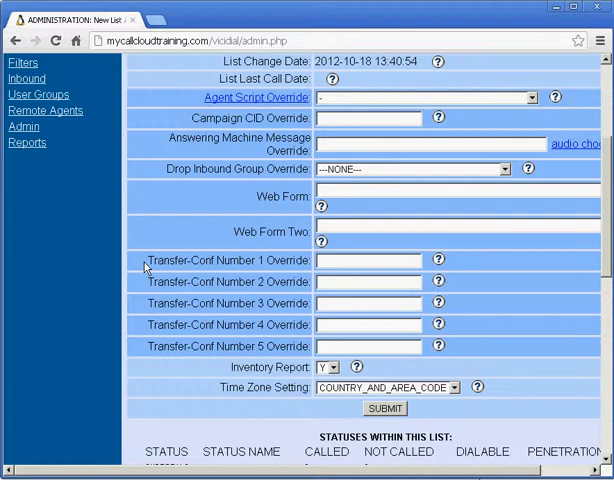
{"action": "double_click", "coordinate": [228, 260]}
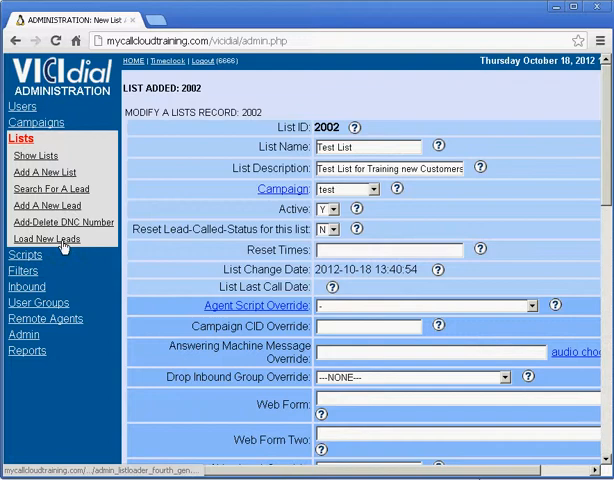
Step: In the lead loader, choose test.csv from the leads folder as the upload file
{"action": "left_click", "coordinate": [44, 240]}
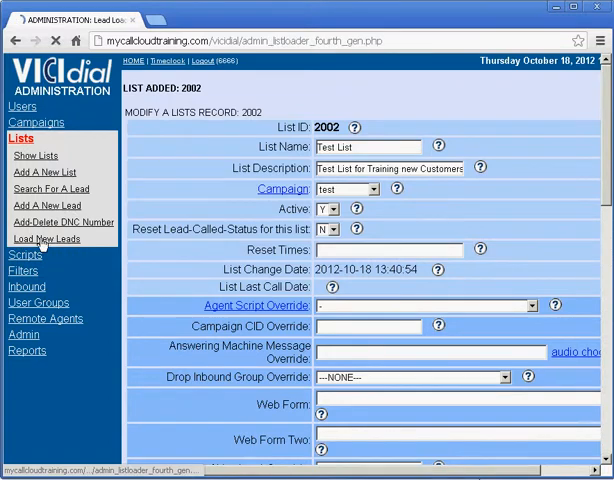
{"action": "left_click", "coordinate": [48, 238]}
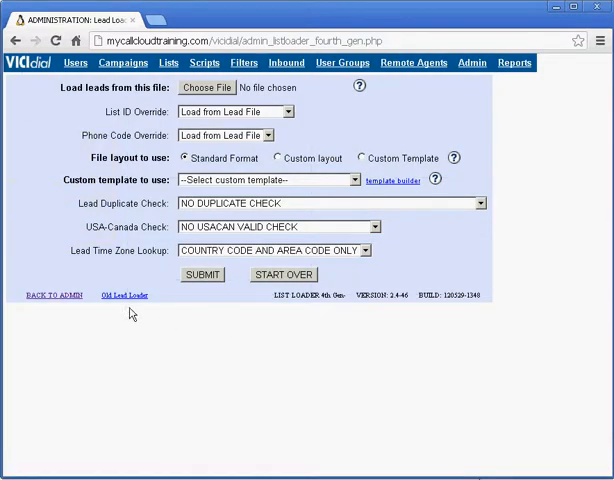
{"action": "mouse_move", "coordinate": [204, 88]}
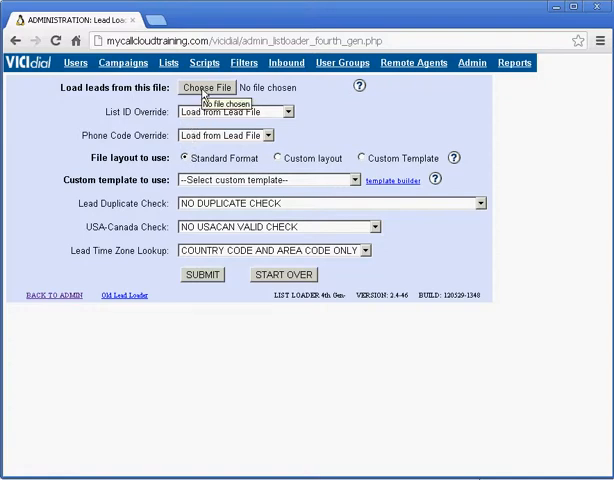
{"action": "left_click", "coordinate": [204, 88]}
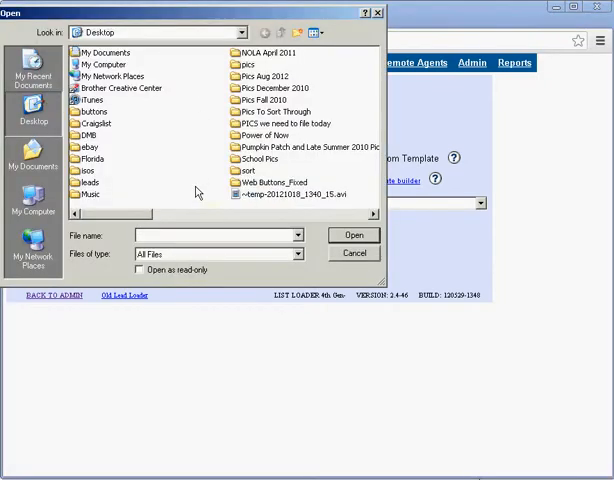
{"action": "double_click", "coordinate": [88, 184]}
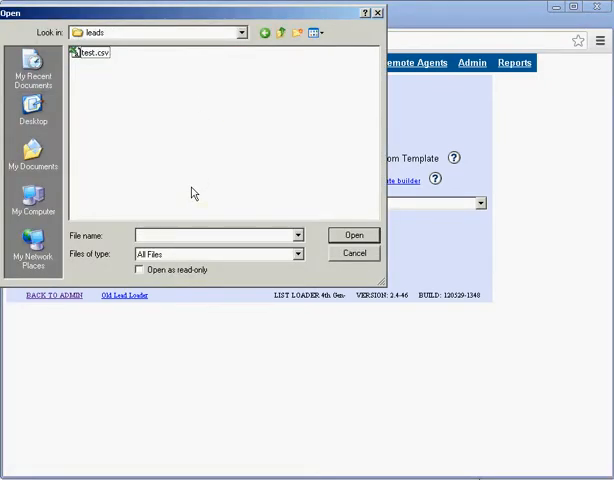
{"action": "left_click", "coordinate": [92, 54]}
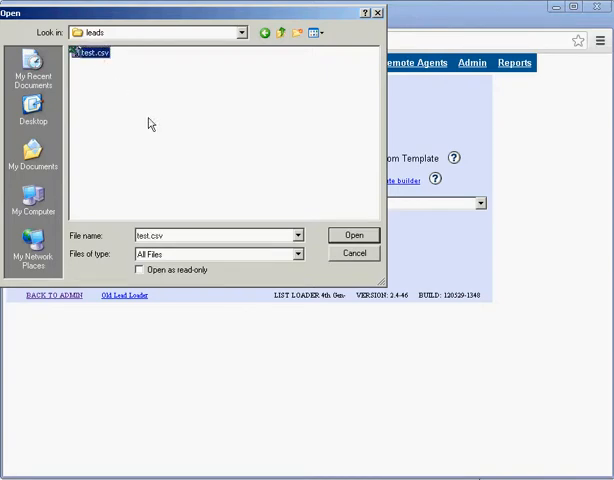
{"action": "left_click", "coordinate": [352, 236]}
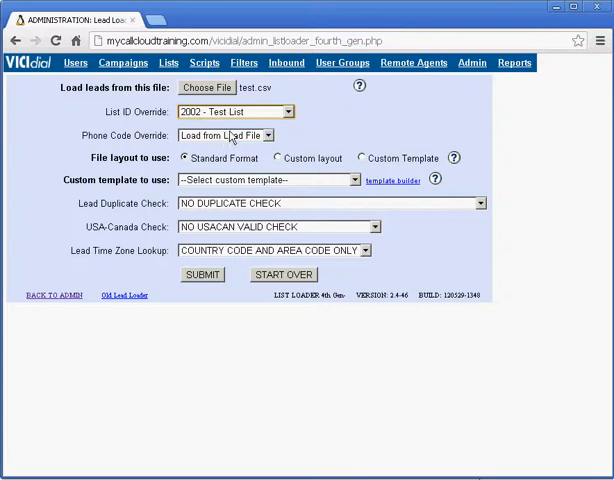
{"action": "mouse_move", "coordinate": [280, 166]}
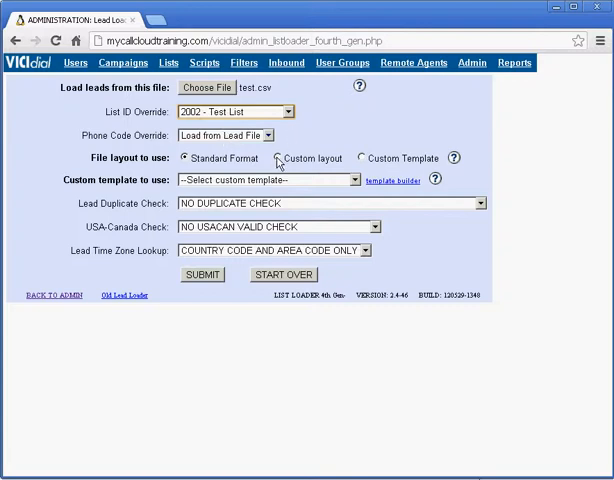
Step: Use a custom field layout with no duplicate check and submit the file for mapping
{"action": "left_click", "coordinate": [268, 158]}
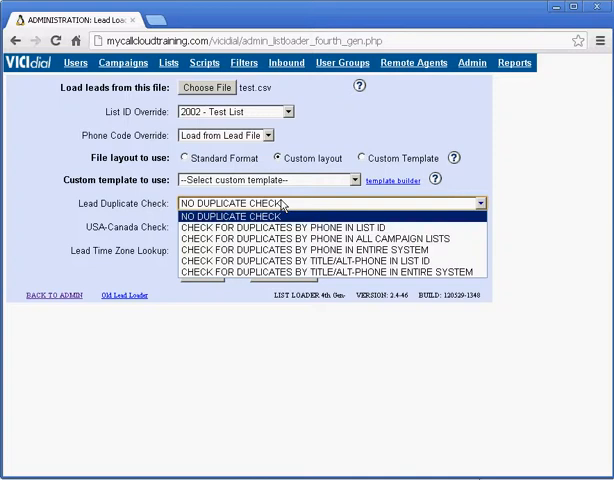
{"action": "mouse_move", "coordinate": [330, 228]}
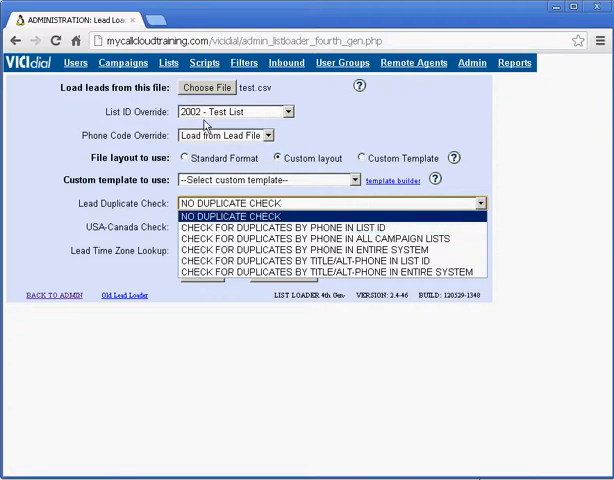
{"action": "mouse_move", "coordinate": [384, 228]}
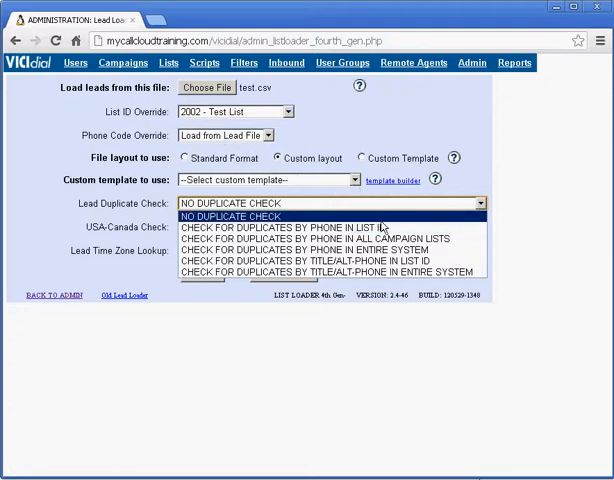
{"action": "mouse_move", "coordinate": [328, 238]}
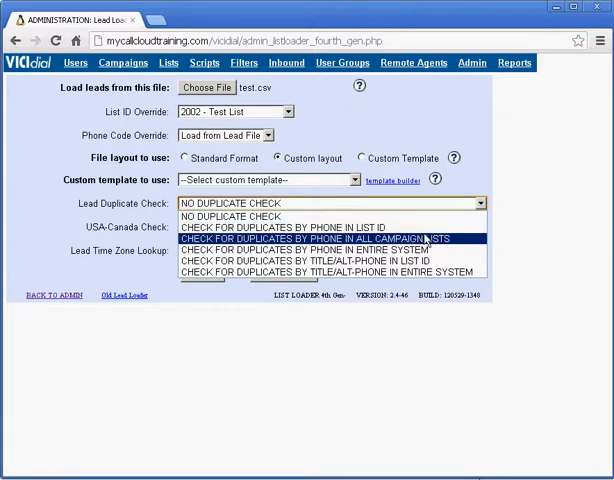
{"action": "mouse_move", "coordinate": [290, 228]}
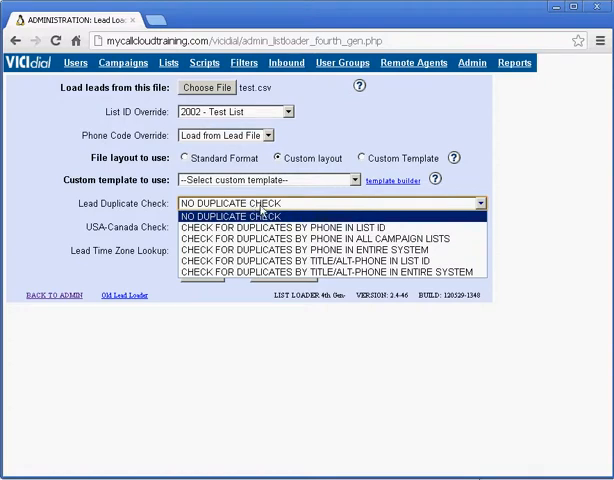
{"action": "left_click", "coordinate": [276, 216]}
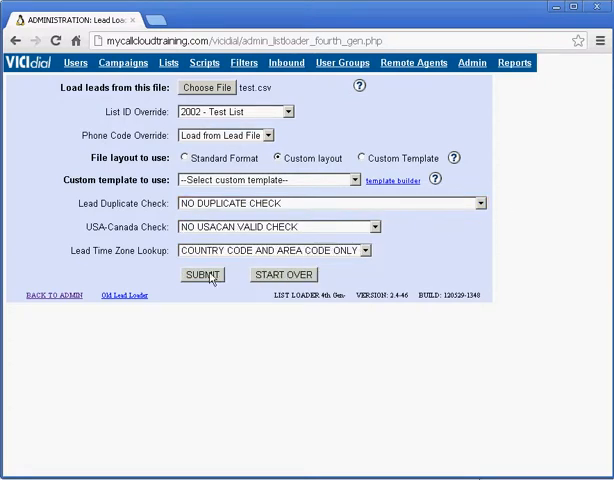
{"action": "left_click", "coordinate": [202, 276]}
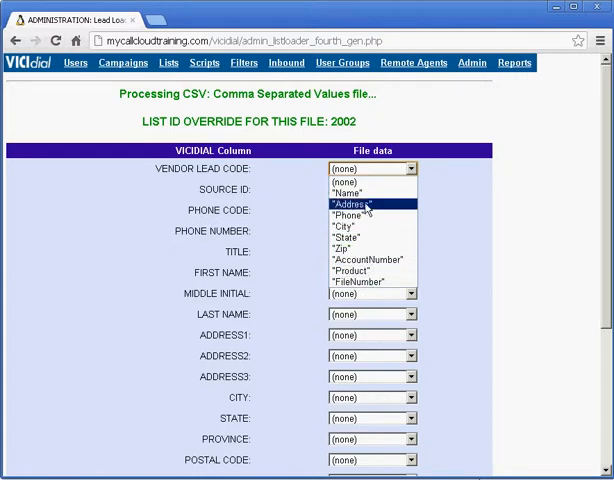
{"action": "mouse_move", "coordinate": [350, 192]}
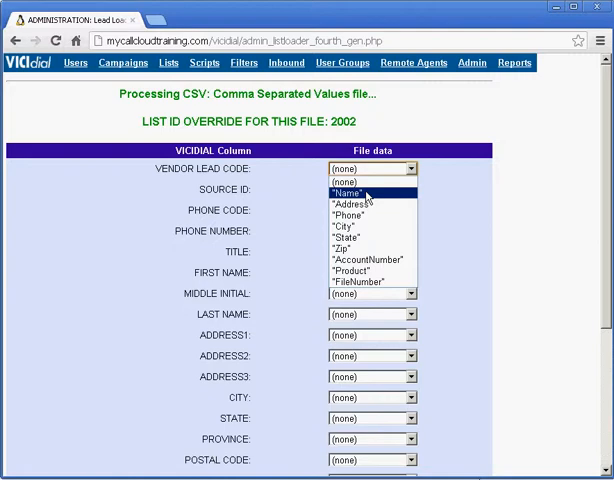
{"action": "mouse_move", "coordinate": [364, 182]}
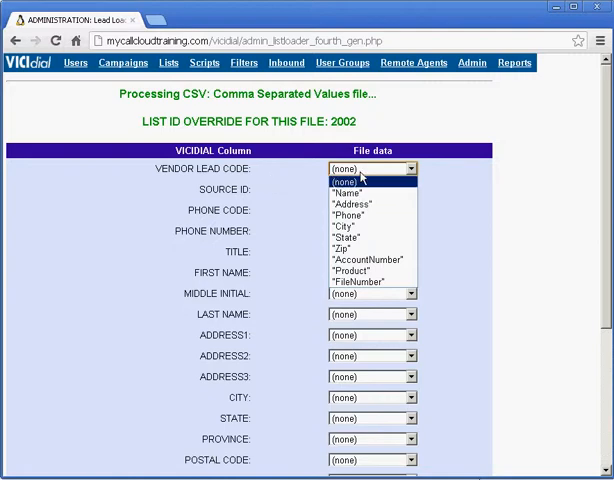
{"action": "mouse_move", "coordinate": [368, 258]}
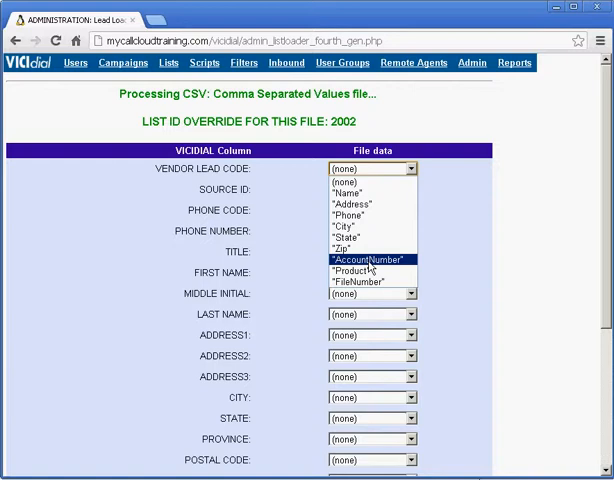
Step: Map AccountNumber to vendor lead code, FileNumber to source ID, Name to first name, Zip to postal code
{"action": "left_click", "coordinate": [372, 260]}
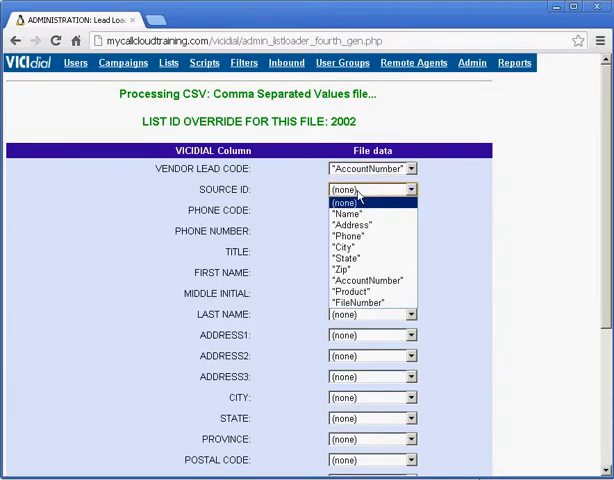
{"action": "left_click", "coordinate": [376, 300]}
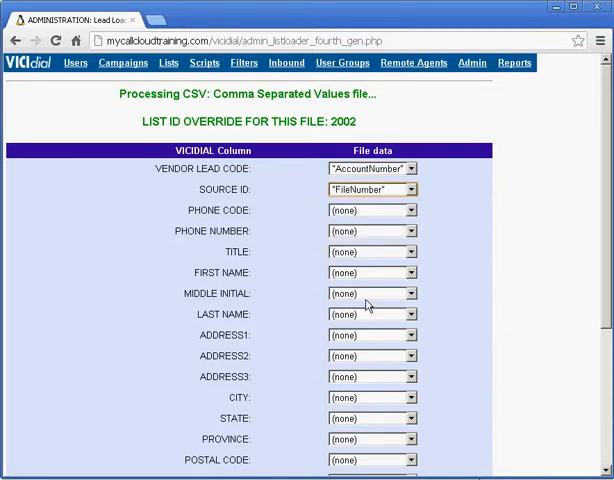
{"action": "mouse_move", "coordinate": [314, 216]}
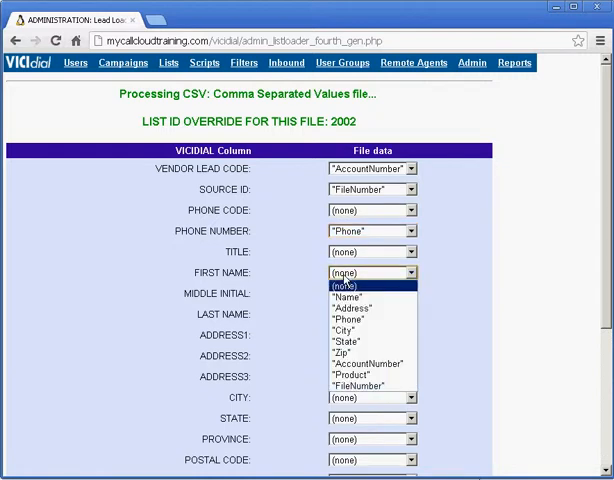
{"action": "left_click", "coordinate": [348, 288]}
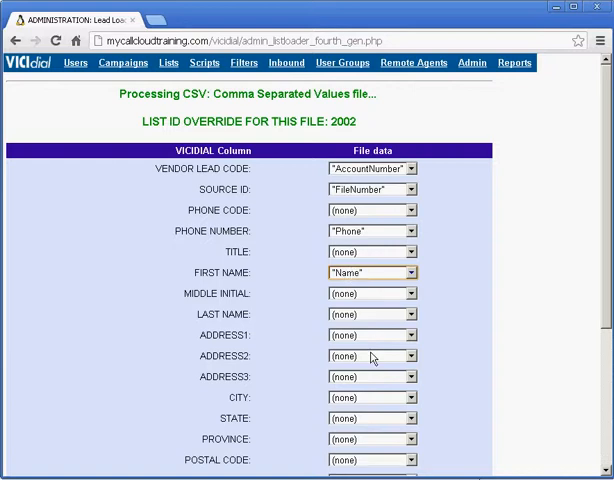
{"action": "mouse_move", "coordinate": [360, 294]}
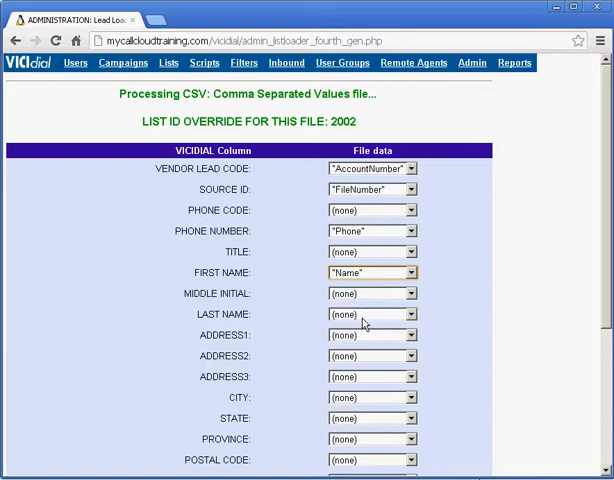
{"action": "mouse_move", "coordinate": [364, 338]}
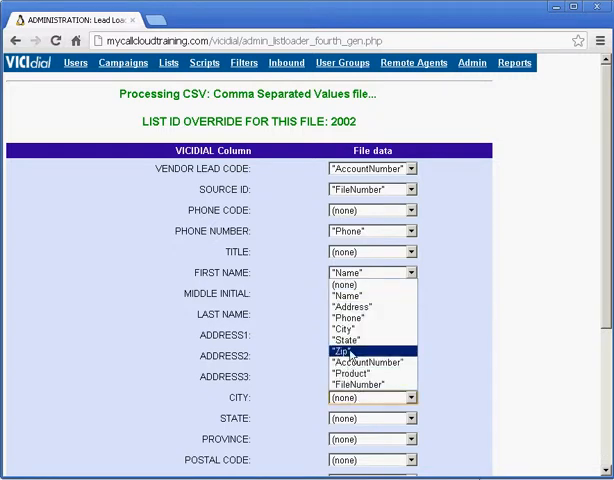
{"action": "left_click", "coordinate": [370, 292]}
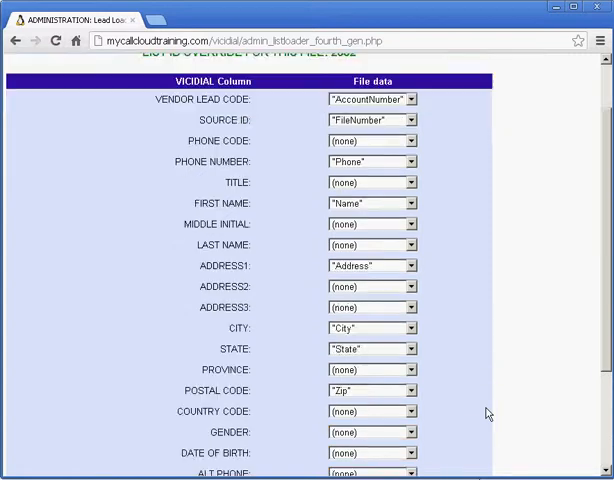
Step: Map Product to the security phrase and process the file, loading 50 good leads
{"action": "scroll", "scroll_direction": "down", "scroll_amount": 3}
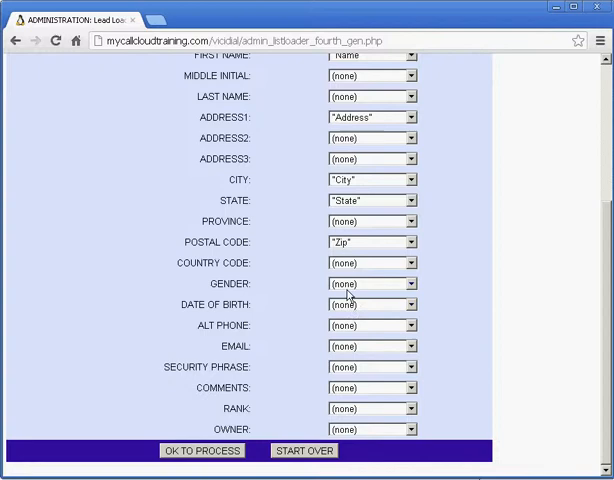
{"action": "mouse_move", "coordinate": [284, 314]}
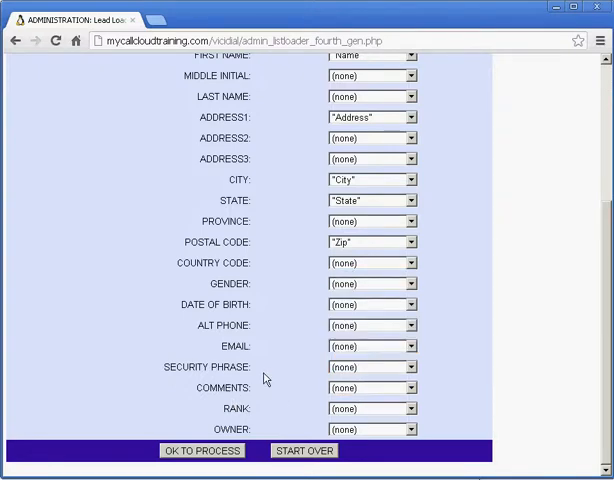
{"action": "left_click", "coordinate": [370, 368]}
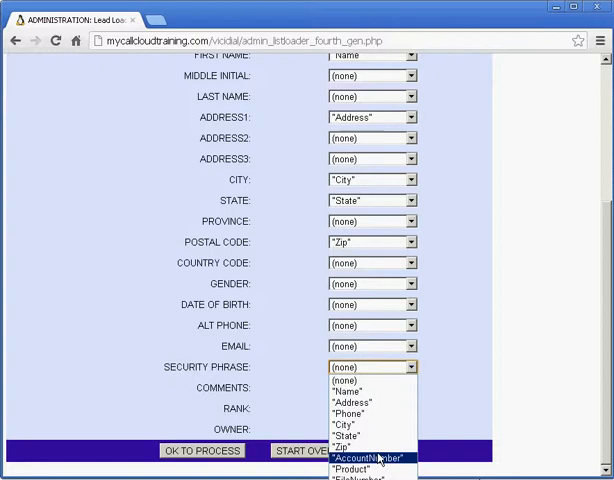
{"action": "left_click", "coordinate": [360, 468]}
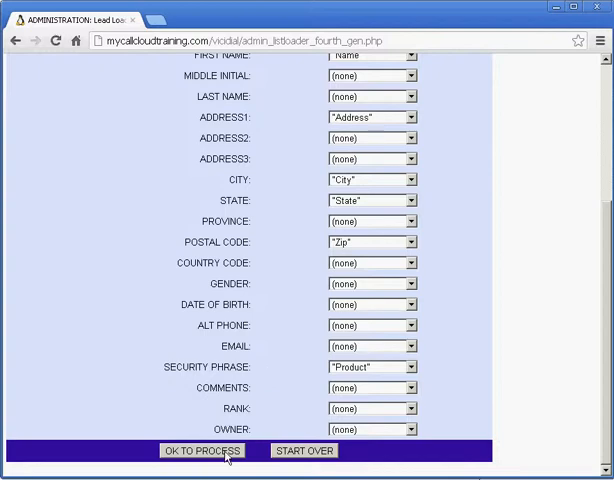
{"action": "left_click", "coordinate": [200, 450]}
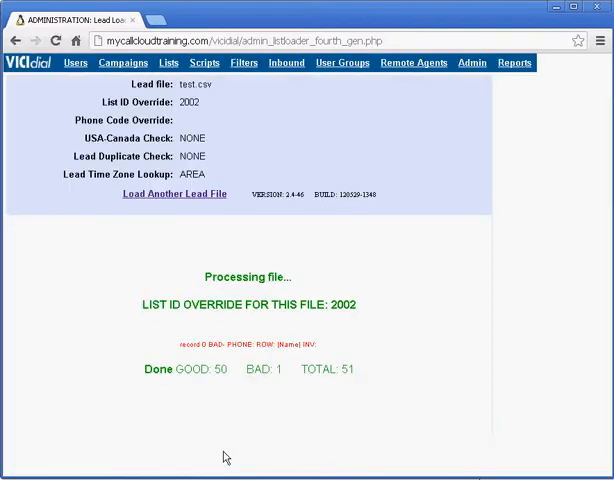
Step: Show the listing of all lead lists, where Test List 2002 has 50 leads
{"action": "double_click", "coordinate": [204, 368]}
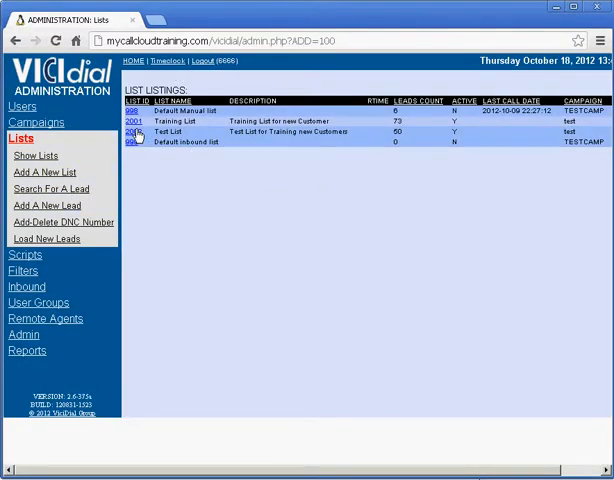
Step: View list 2002's record and its status table showing 50 new, uncalled leads
{"action": "left_click", "coordinate": [134, 132]}
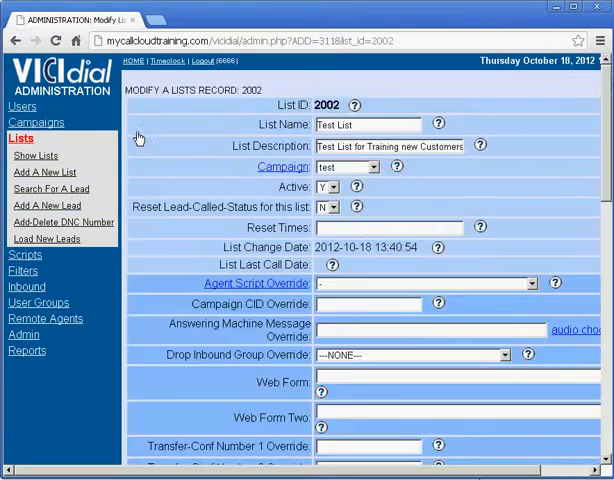
{"action": "scroll", "scroll_direction": "down", "scroll_amount": 3}
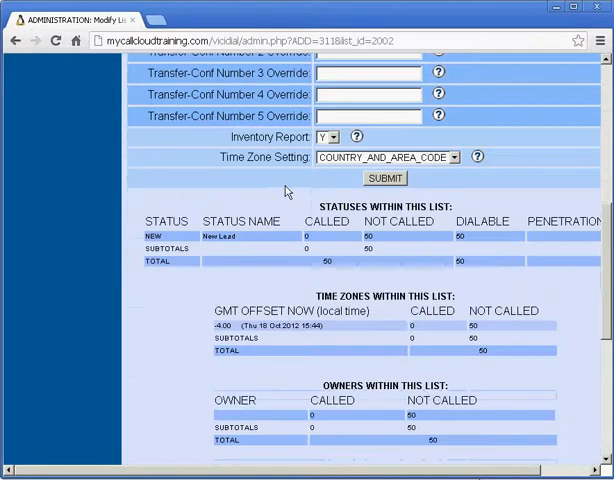
{"action": "mouse_move", "coordinate": [378, 246]}
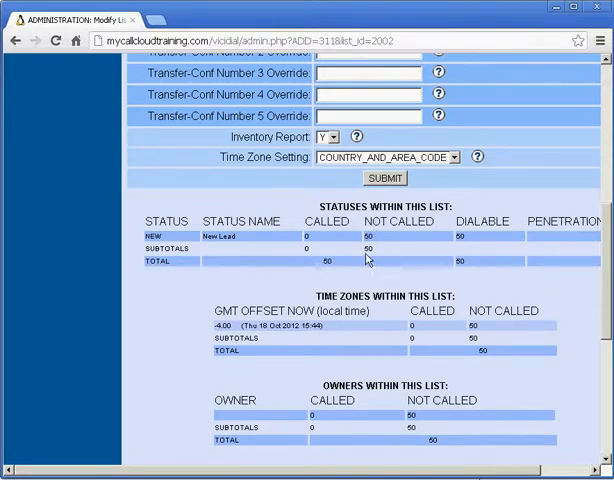
{"action": "scroll", "scroll_direction": "down", "scroll_amount": 3}
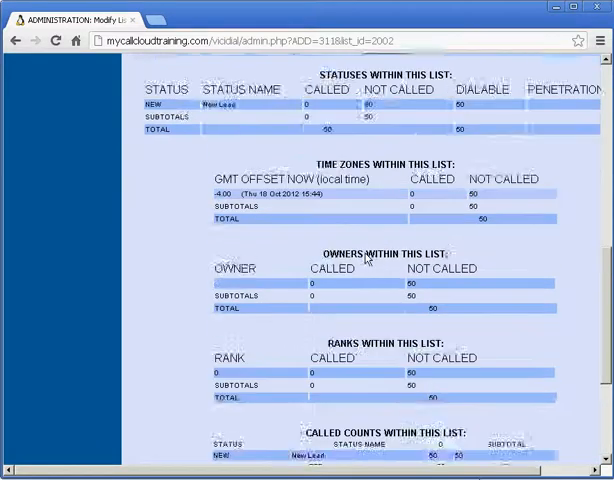